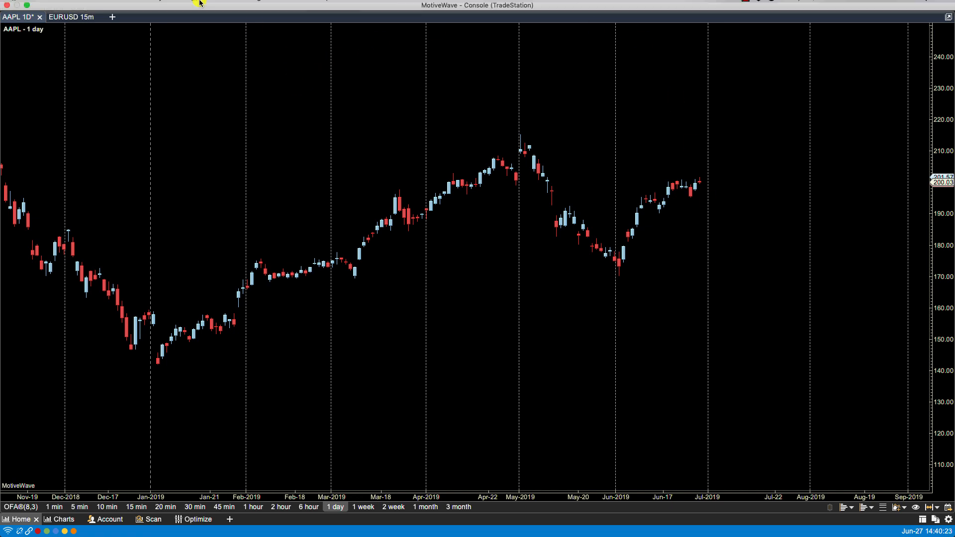
Step: Add the Commodity Channel Index (CCI) study to the AAPL daily chart
left_click(153, 5)
type("cci")
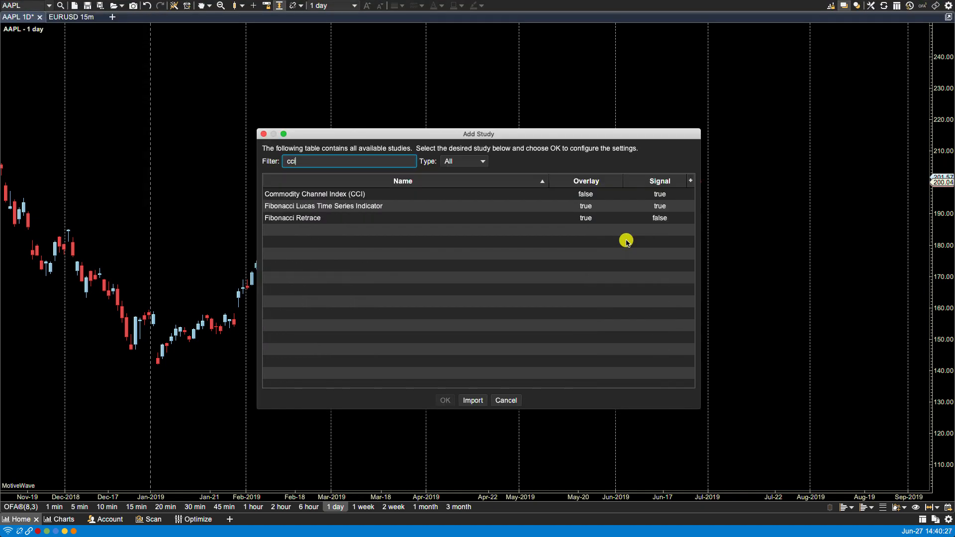
double_click(314, 193)
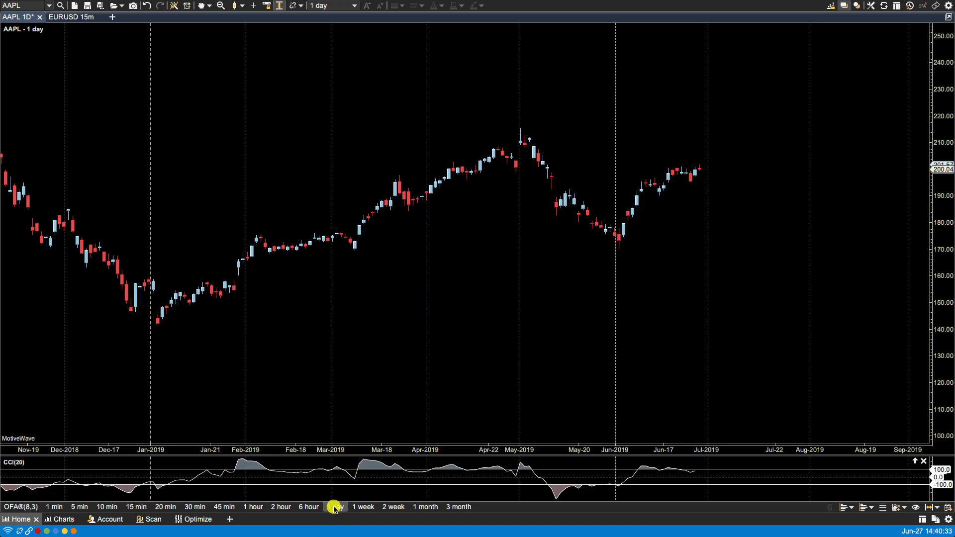
Step: Switch the AAPL chart through 2 hour, 1 hour, 45, 30, then 20 minute bars
left_click(282, 507)
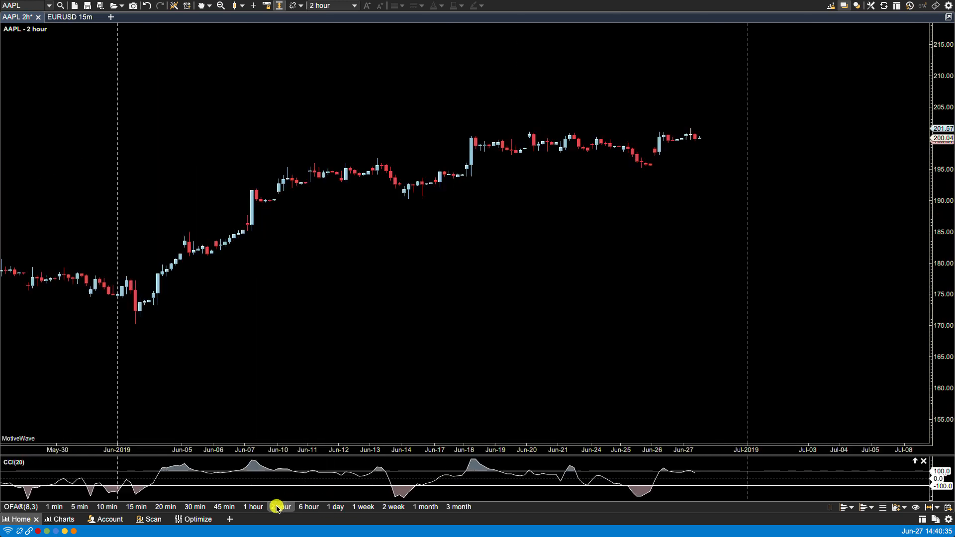
left_click(252, 507)
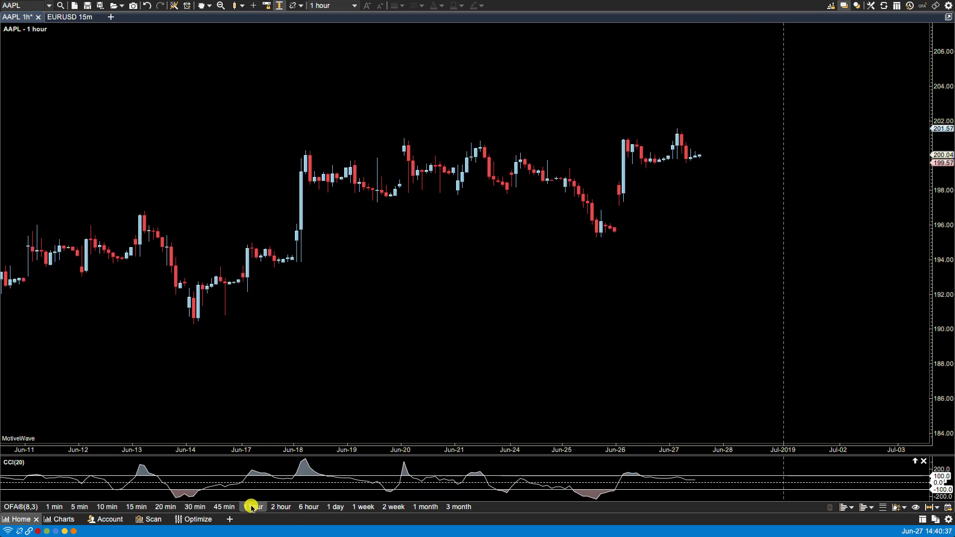
left_click(224, 507)
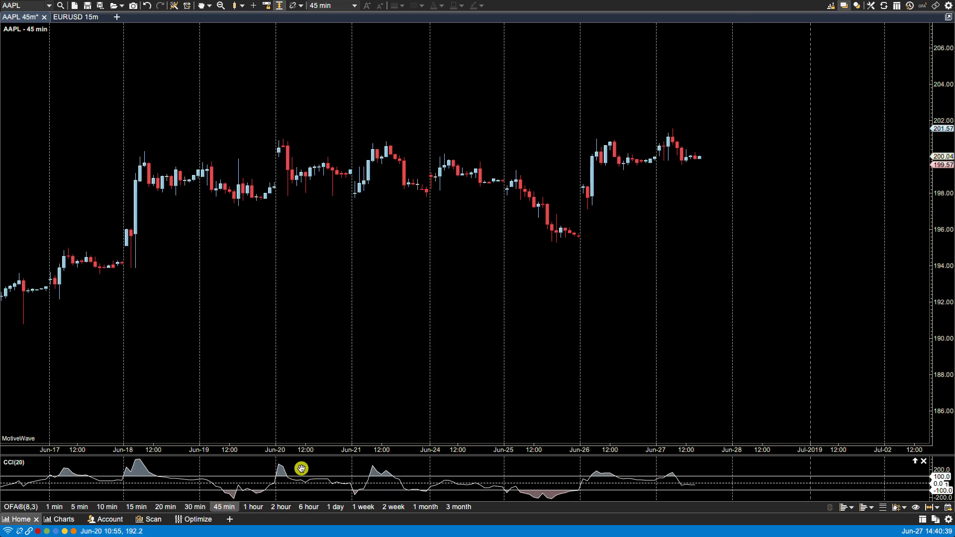
left_click(194, 507)
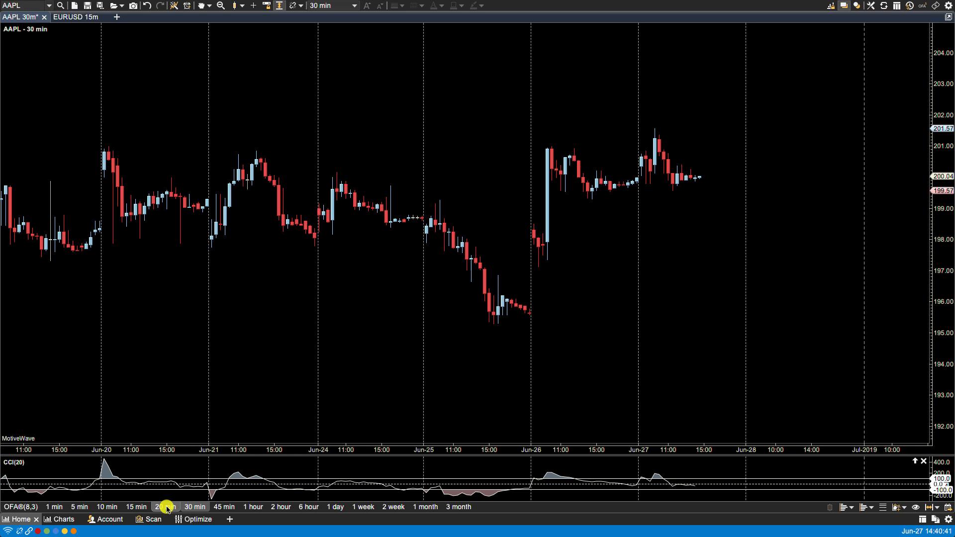
left_click(166, 507)
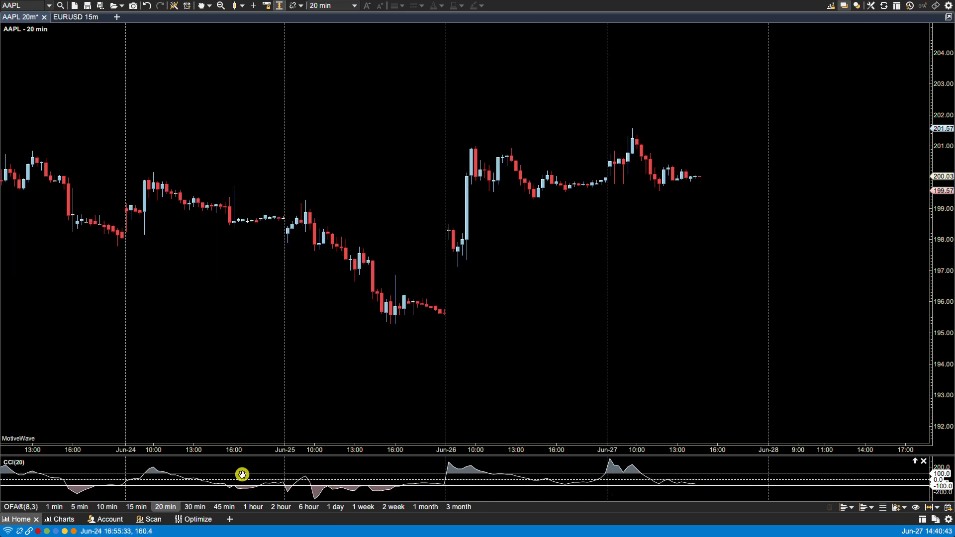
mouse_move(336, 457)
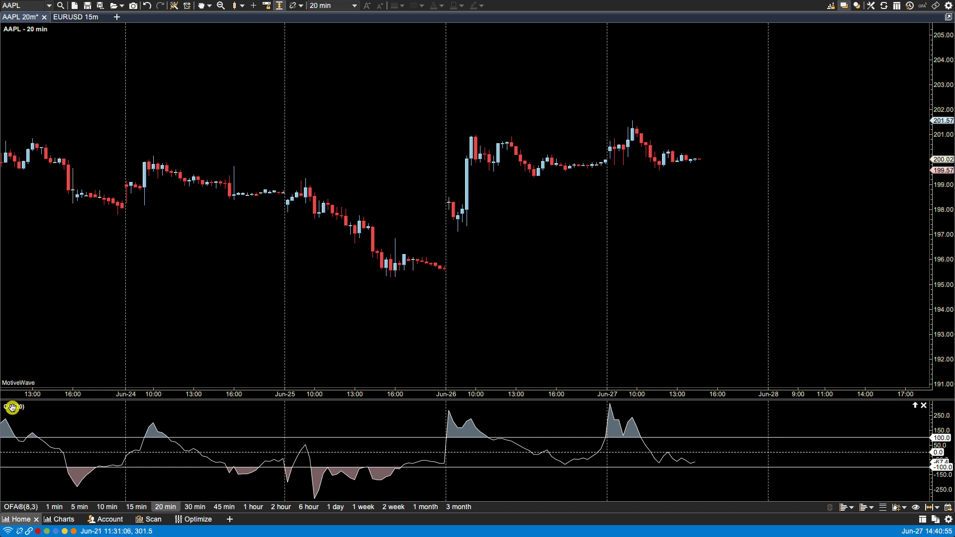
Step: Open the CCI(20) study settings on its Options page
right_click(12, 407)
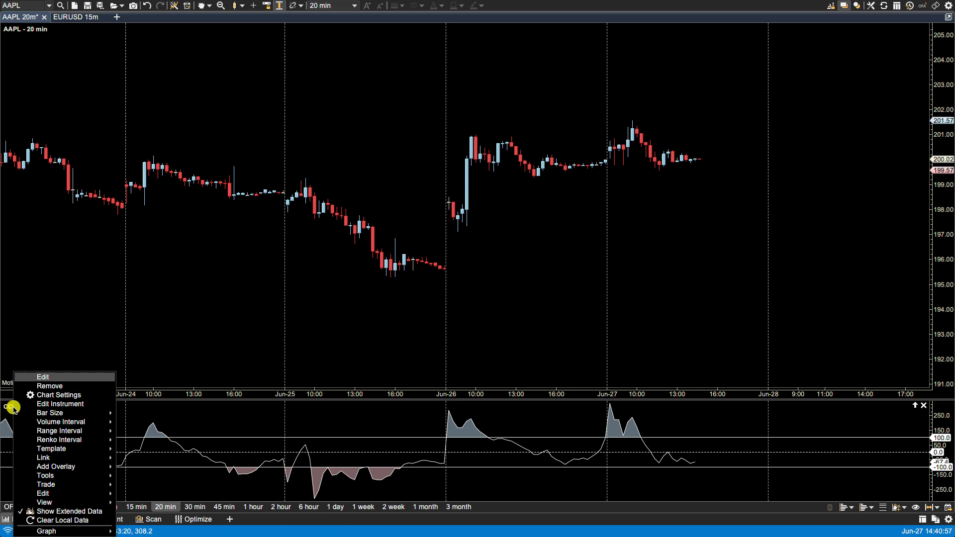
left_click(41, 377)
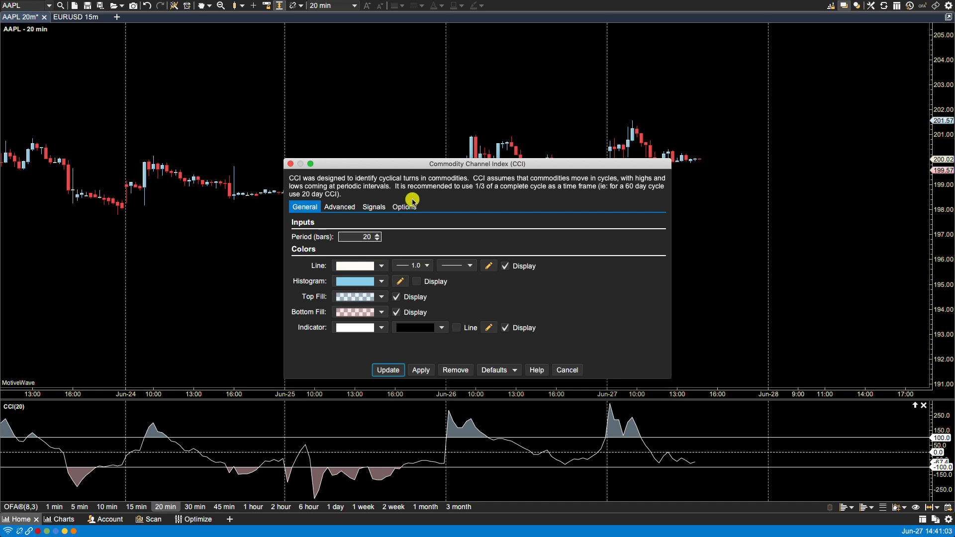
left_click(404, 206)
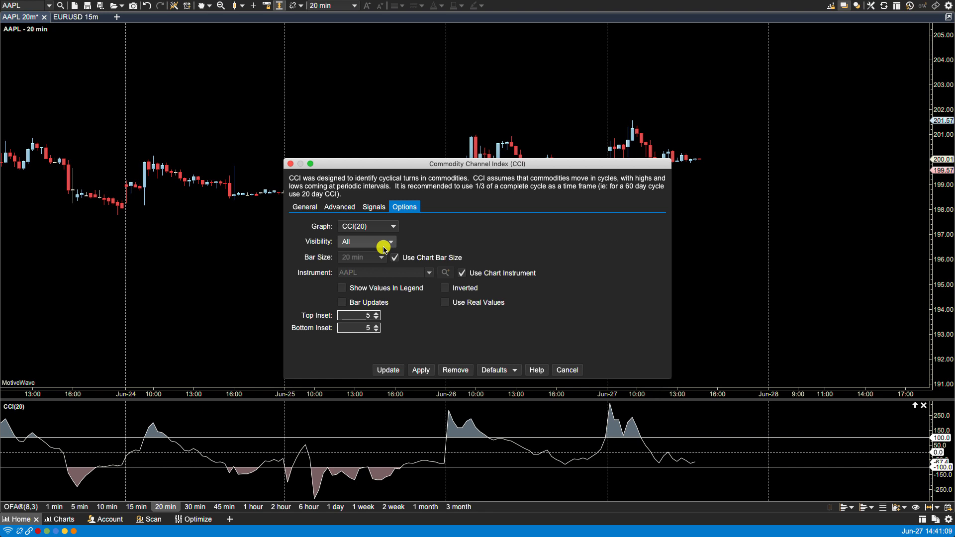
Step: Set CCI visibility to bar sizes >= 1 day and apply with Update
left_click(392, 242)
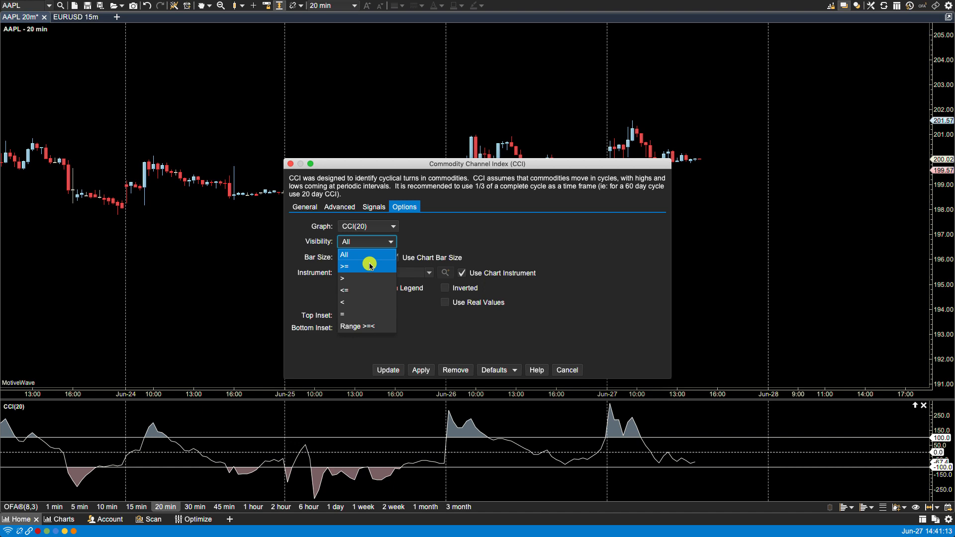
left_click(345, 265)
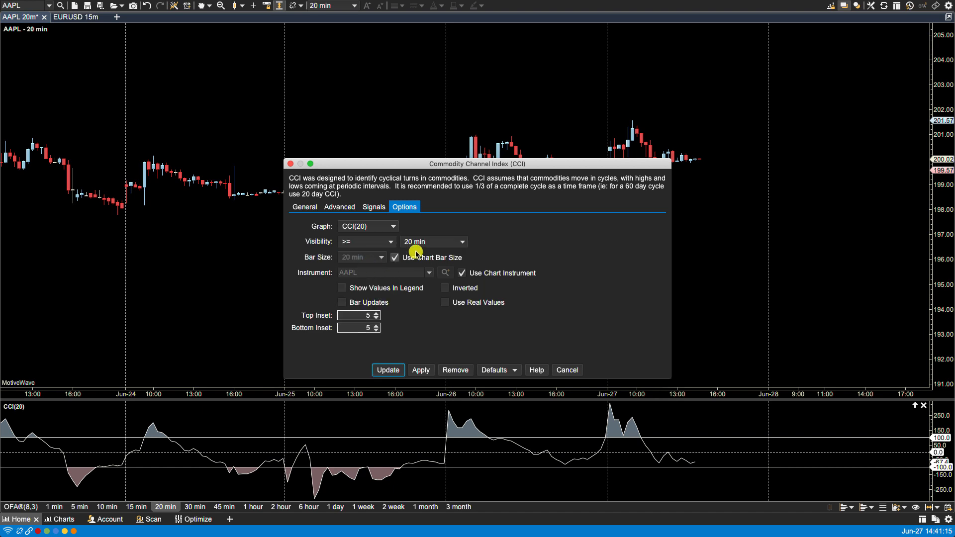
left_click(461, 241)
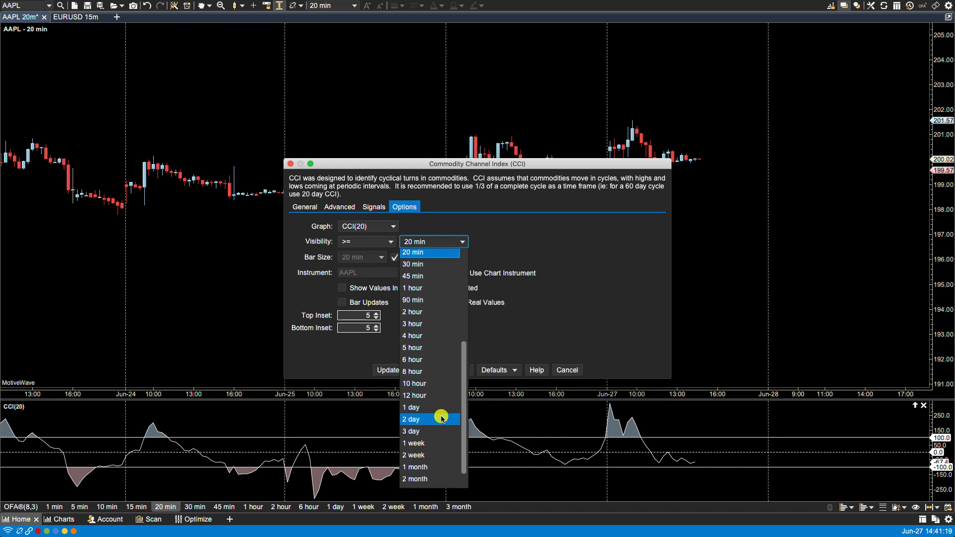
left_click(411, 407)
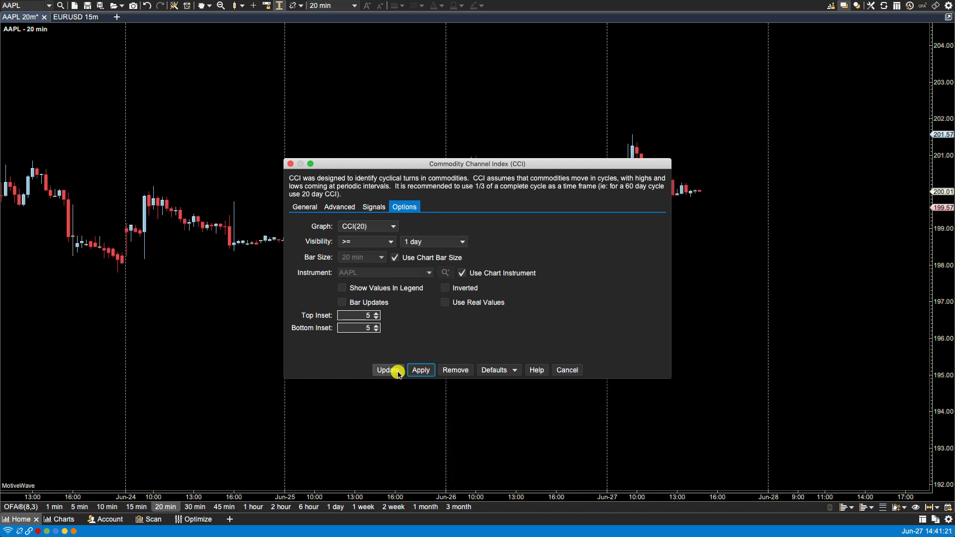
left_click(385, 370)
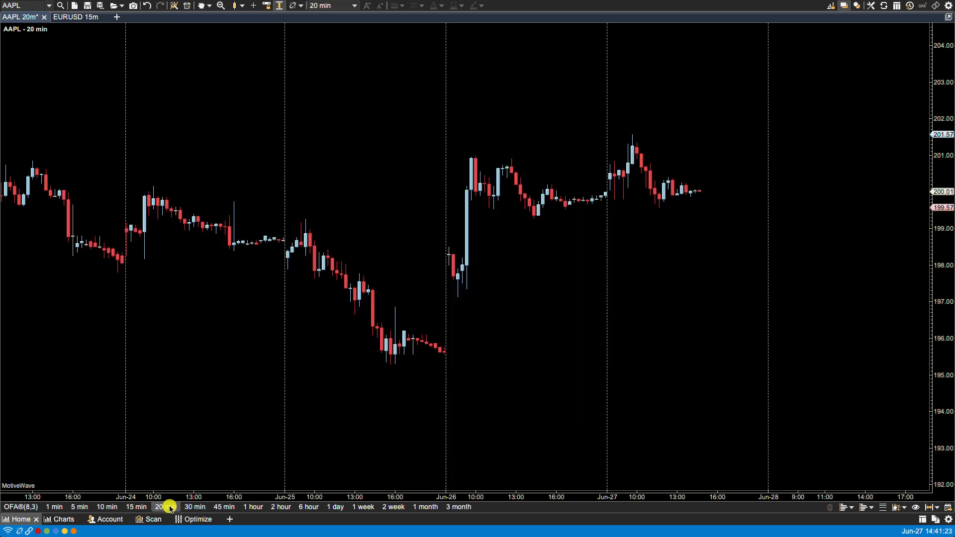
Step: Check the CCI panel on 30 min, 45 min, 1 hour, 1 day, 2 week and monthly bars
left_click(194, 507)
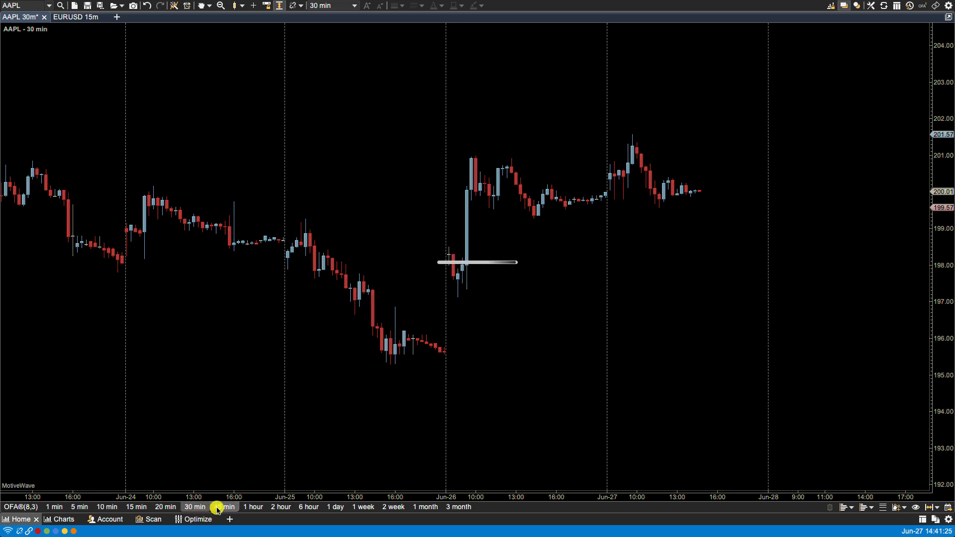
left_click(225, 507)
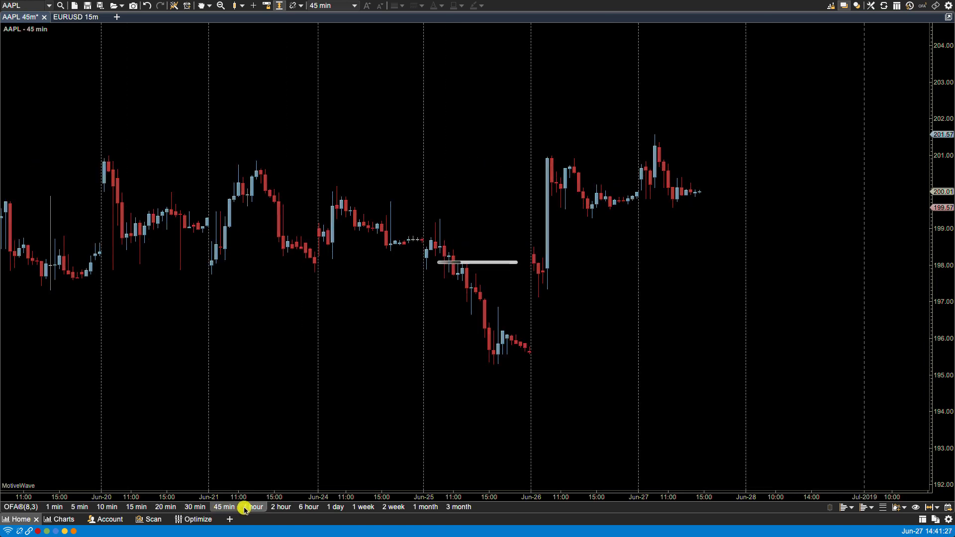
left_click(253, 507)
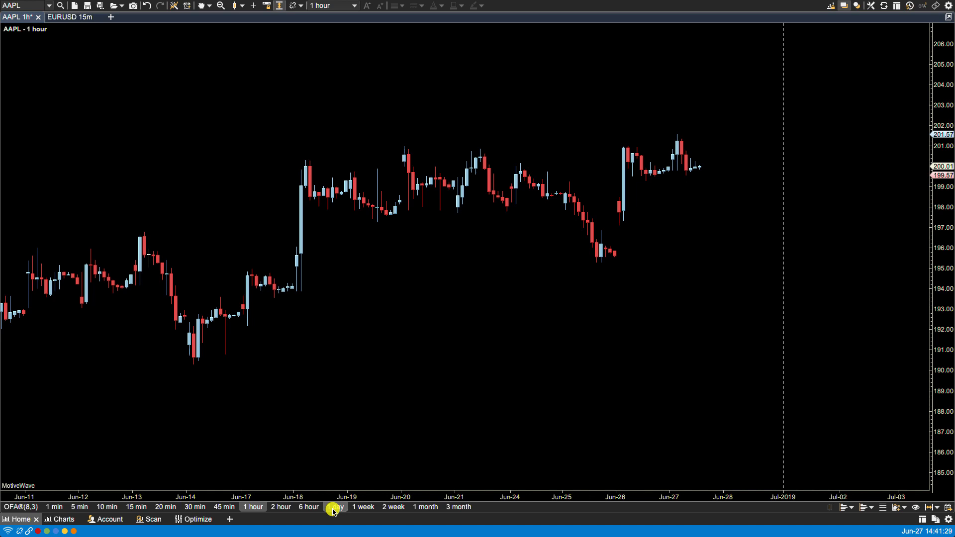
left_click(336, 507)
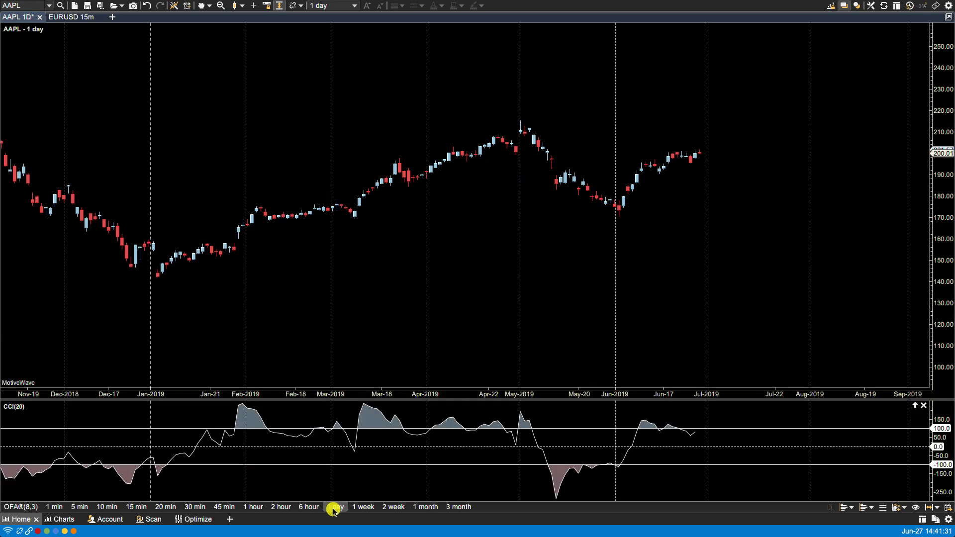
left_click(392, 507)
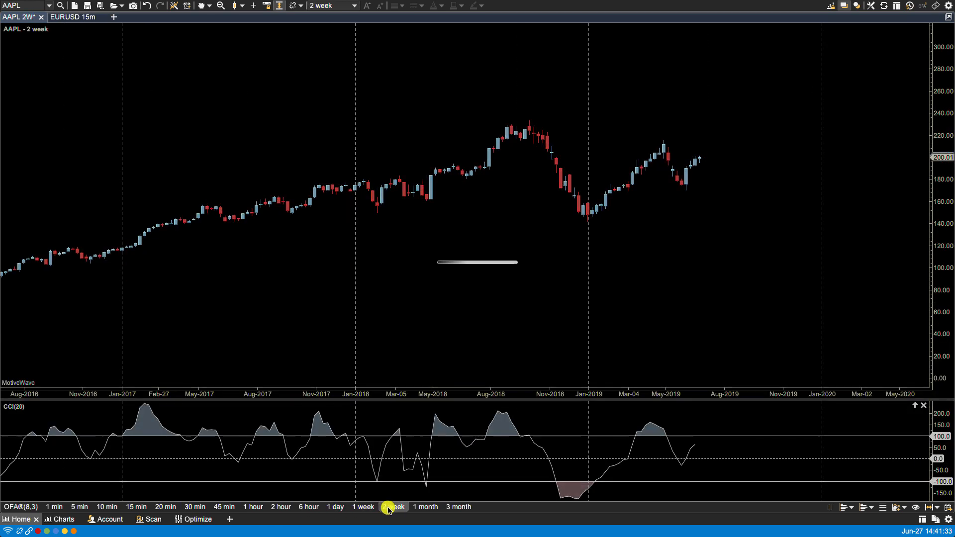
left_click(427, 507)
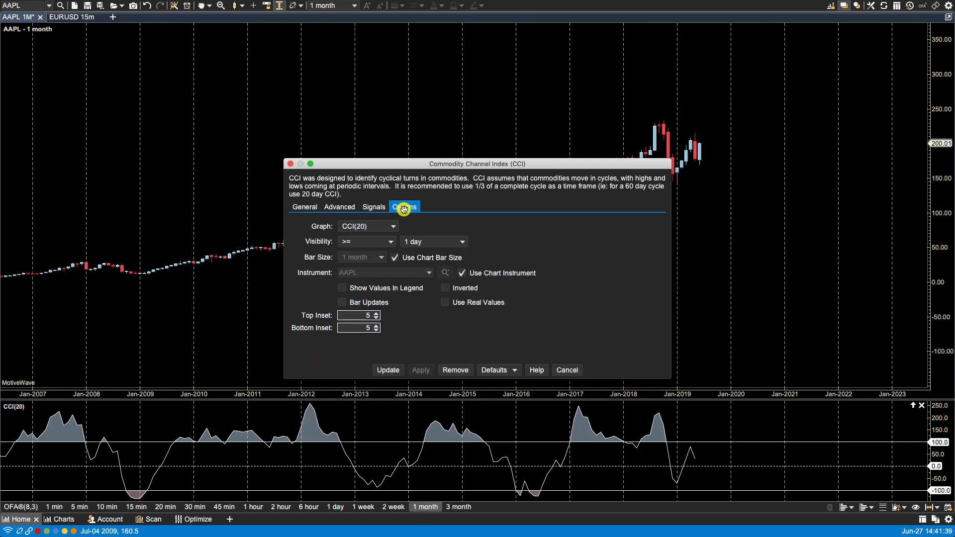
Step: Set CCI visibility to the range 1 hour through 1 day and apply
left_click(390, 242)
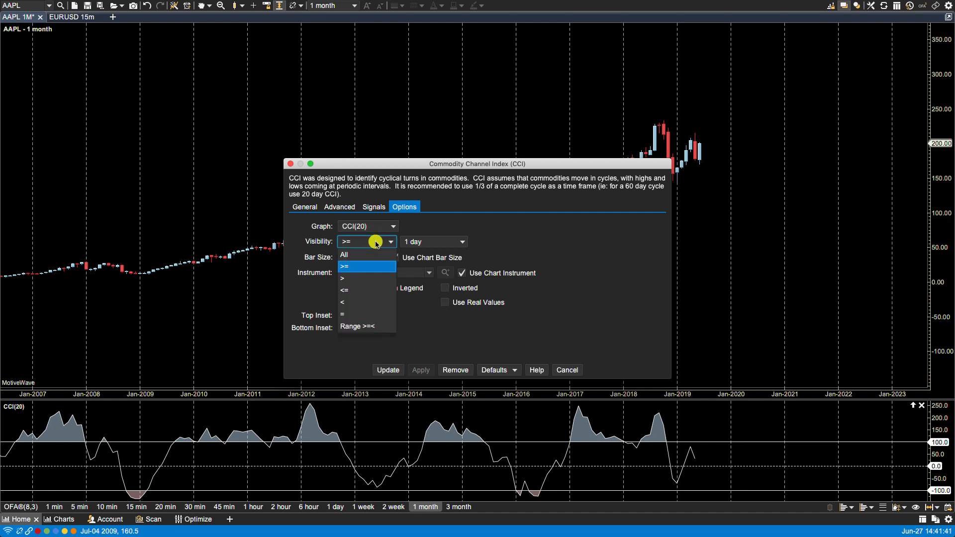
mouse_move(354, 314)
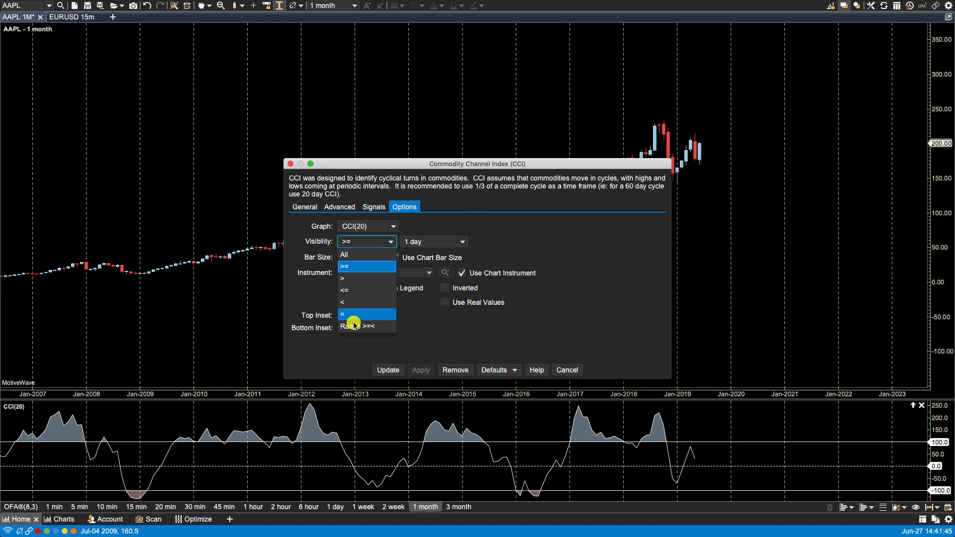
left_click(356, 326)
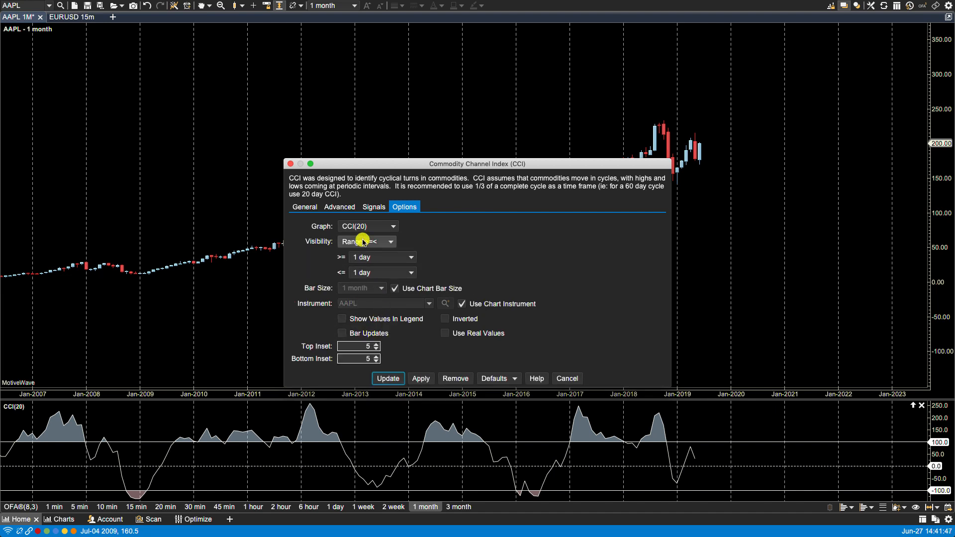
left_click(365, 242)
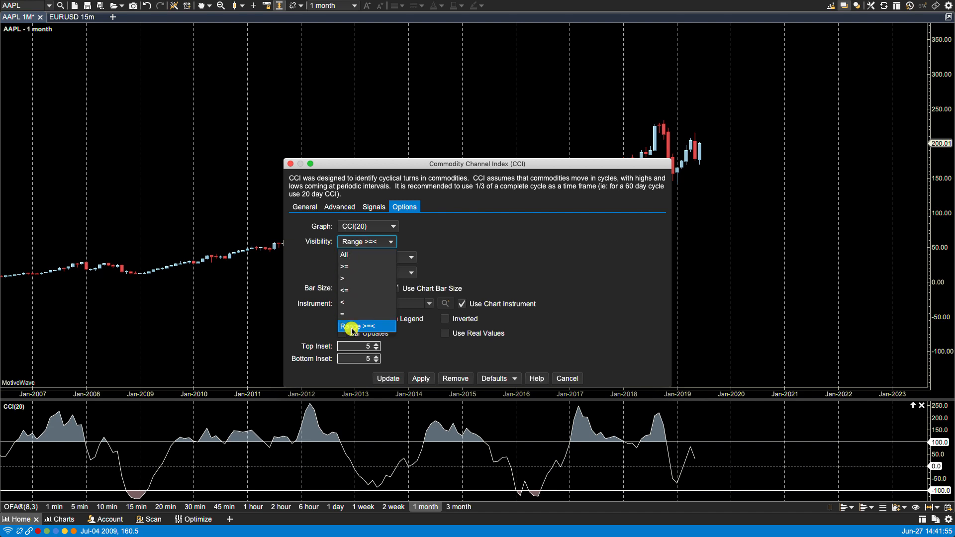
left_click(363, 326)
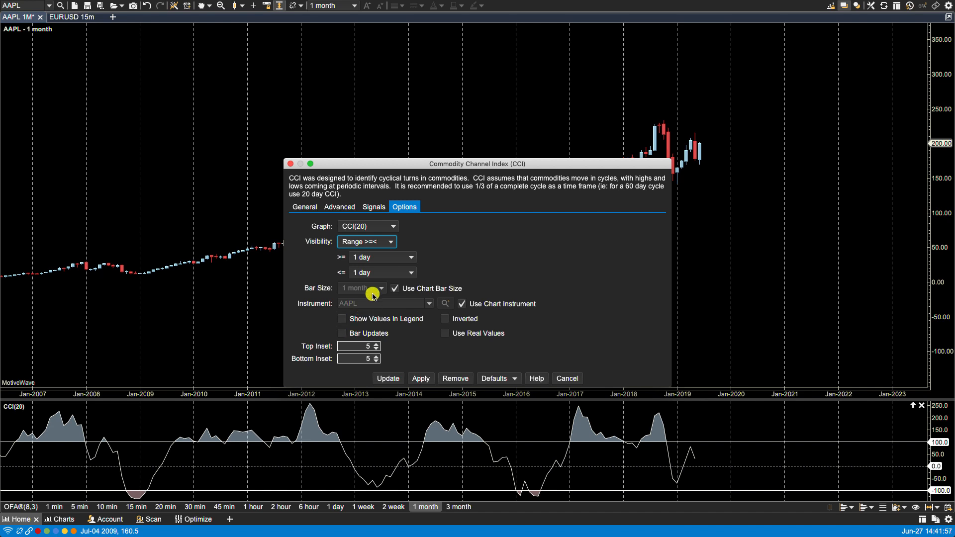
left_click(382, 257)
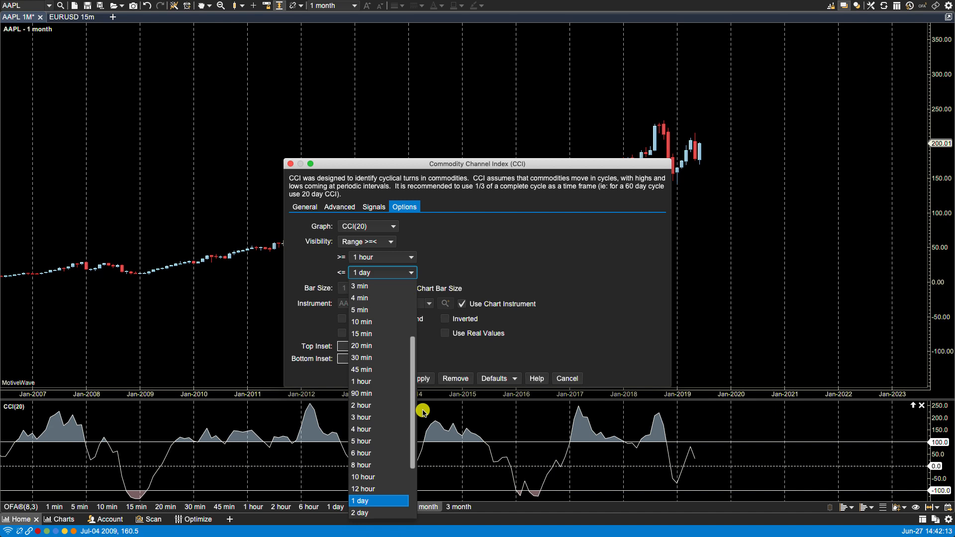
left_click(359, 500)
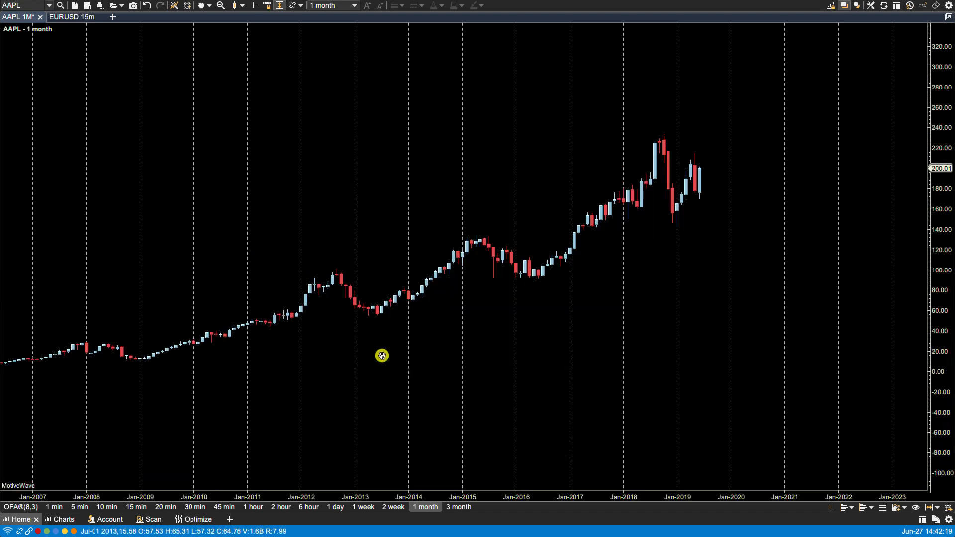
mouse_move(191, 370)
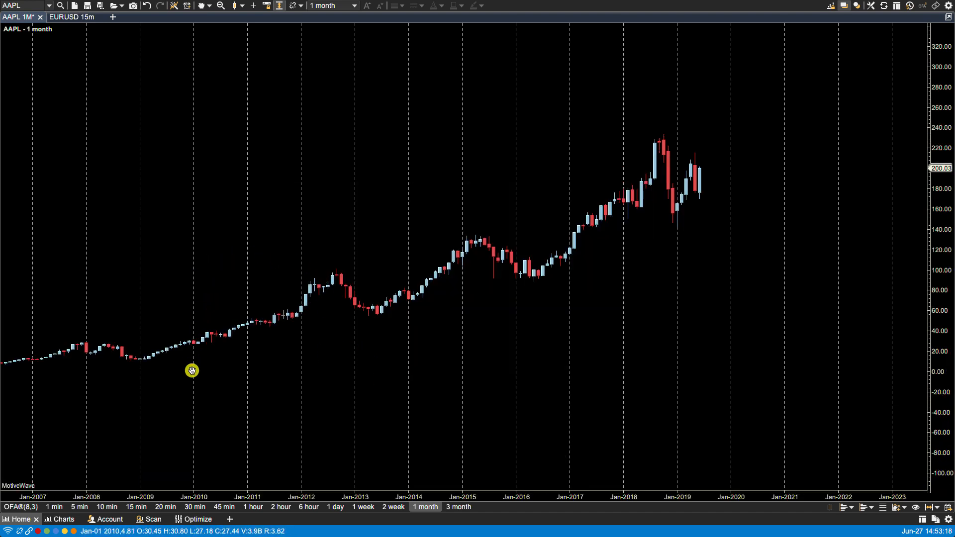
mouse_move(177, 481)
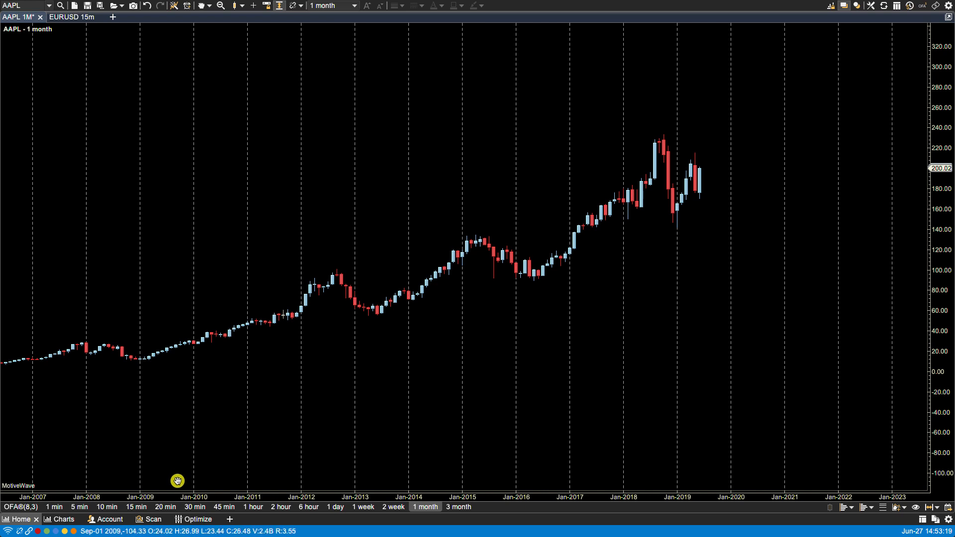
Step: Check the CCI panel on 20, 30, 45 minute, 1 hour and multi-hour bars
left_click(163, 507)
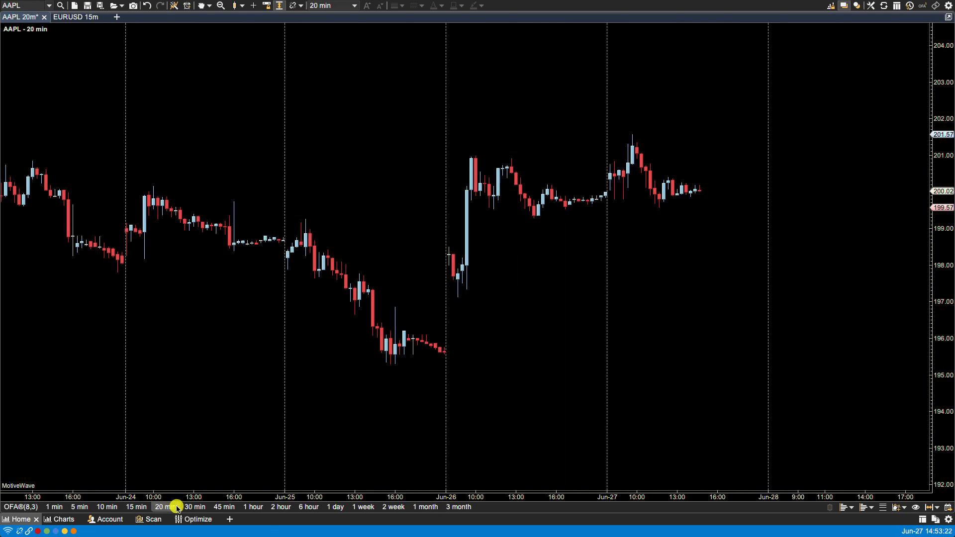
left_click(194, 507)
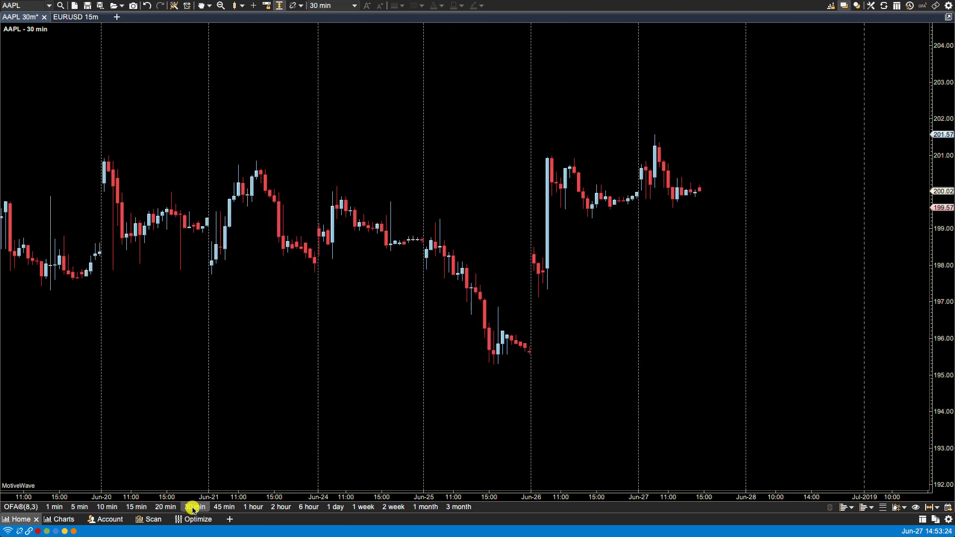
left_click(224, 507)
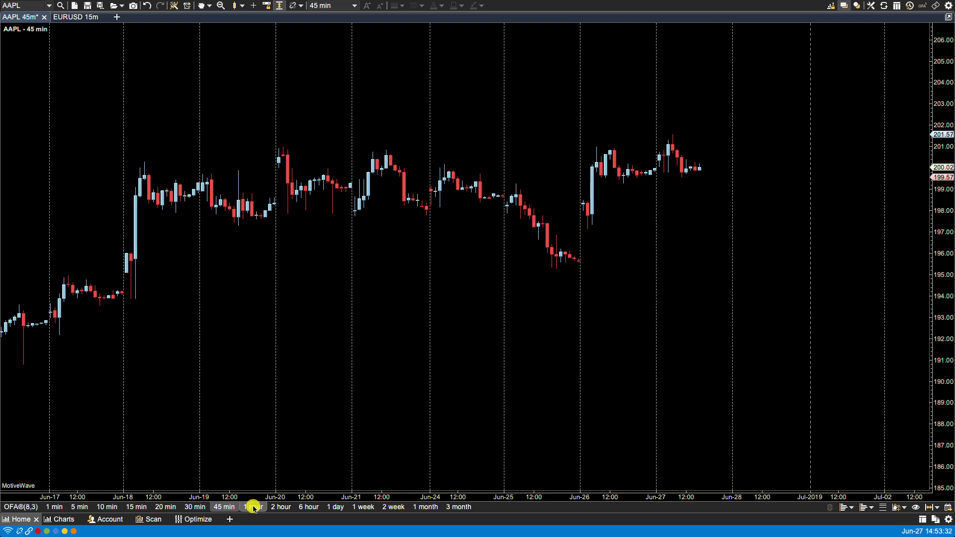
left_click(252, 507)
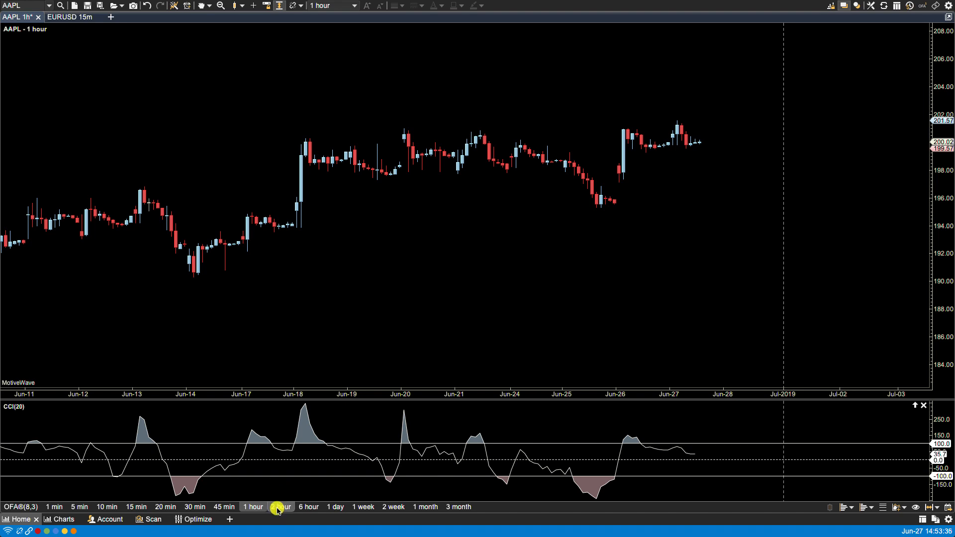
left_click(308, 507)
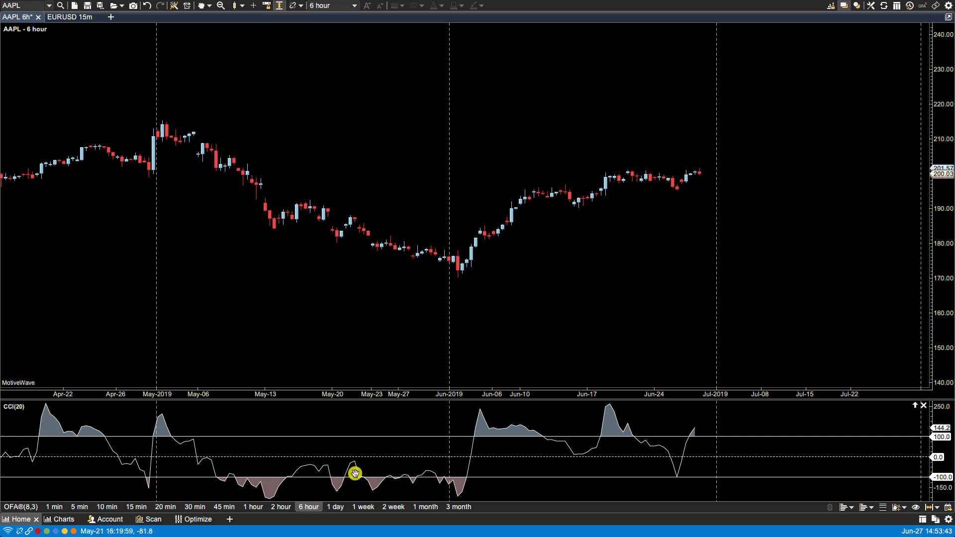
mouse_move(334, 507)
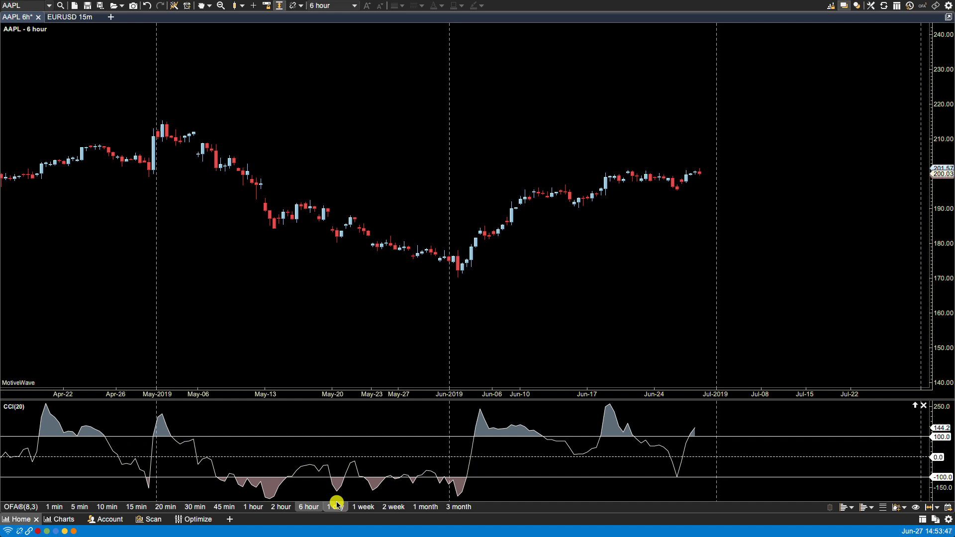
Step: Check CCI on daily, weekly and 2-week bars, then return to daily bars
left_click(335, 507)
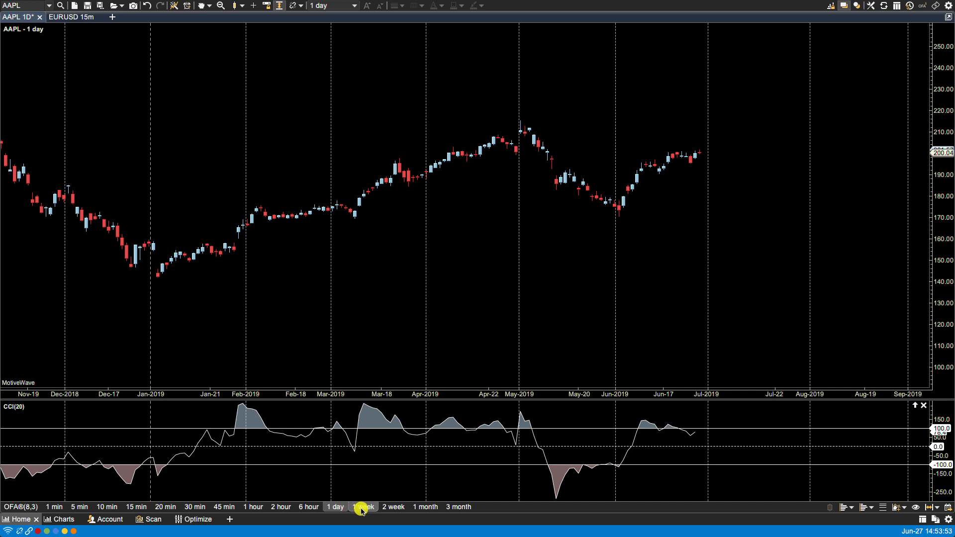
left_click(364, 507)
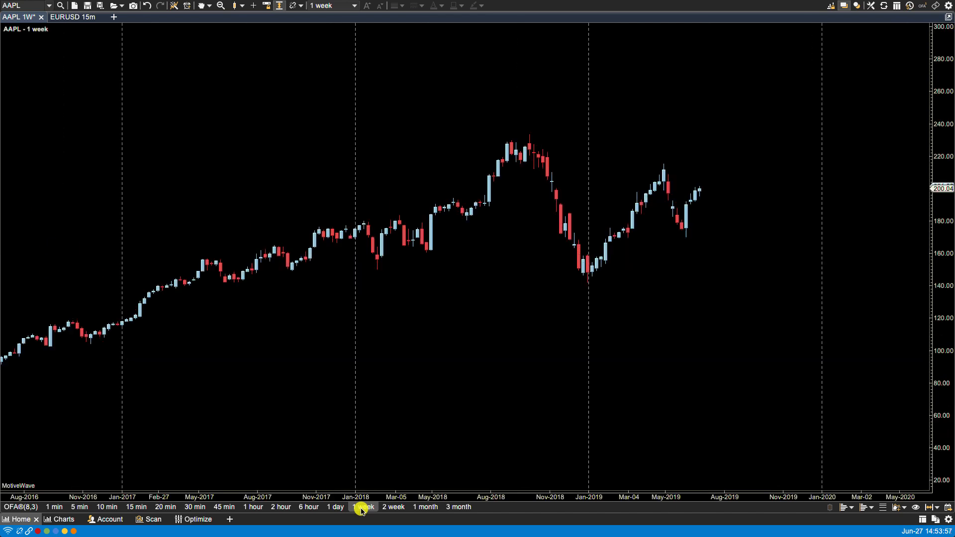
left_click(393, 507)
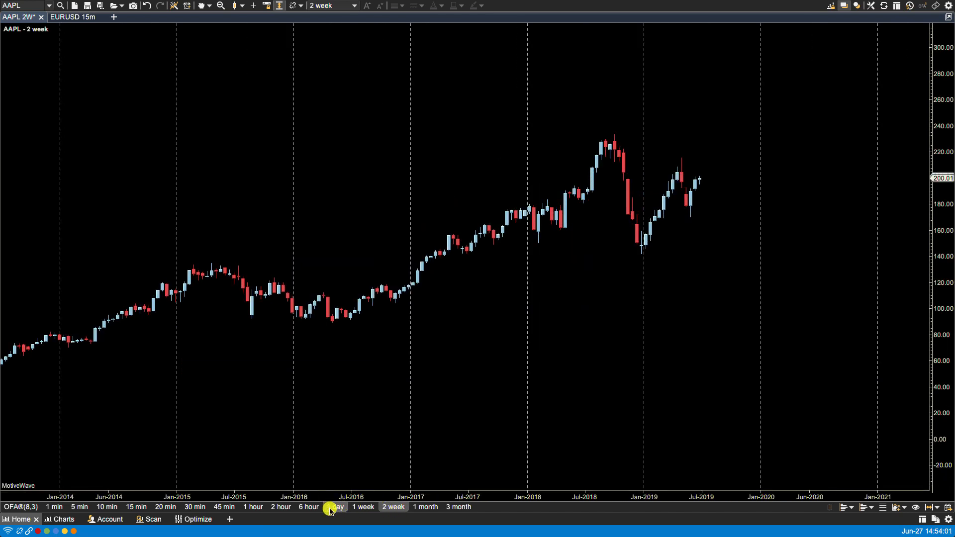
left_click(335, 507)
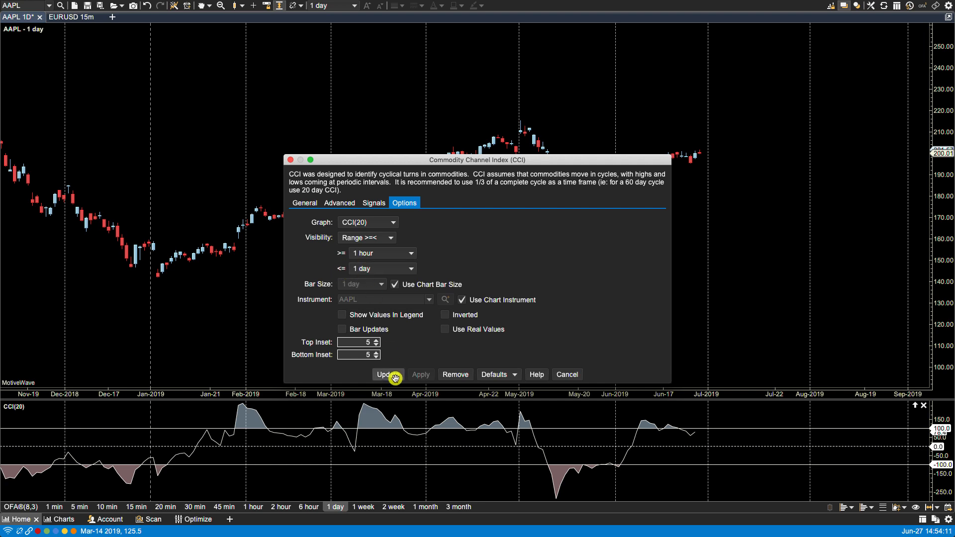
left_click(389, 374)
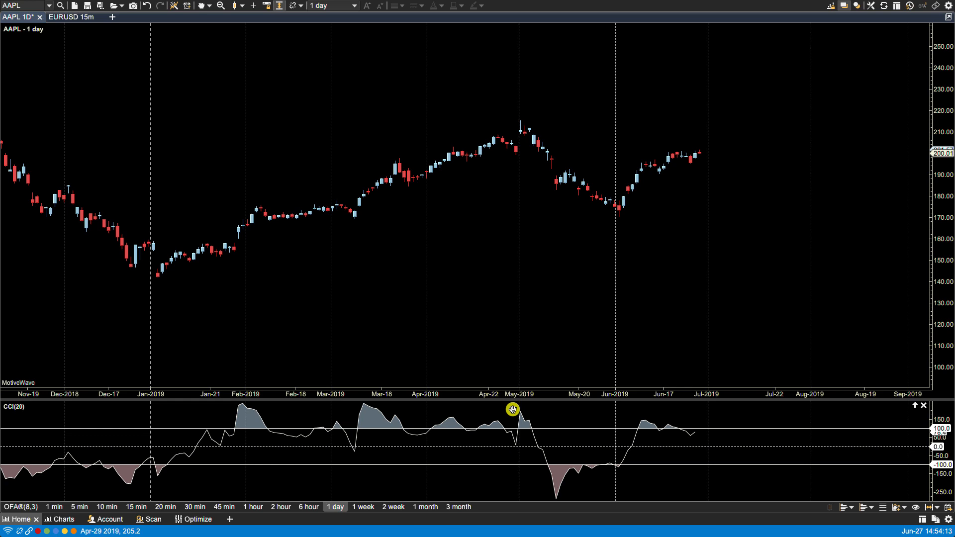